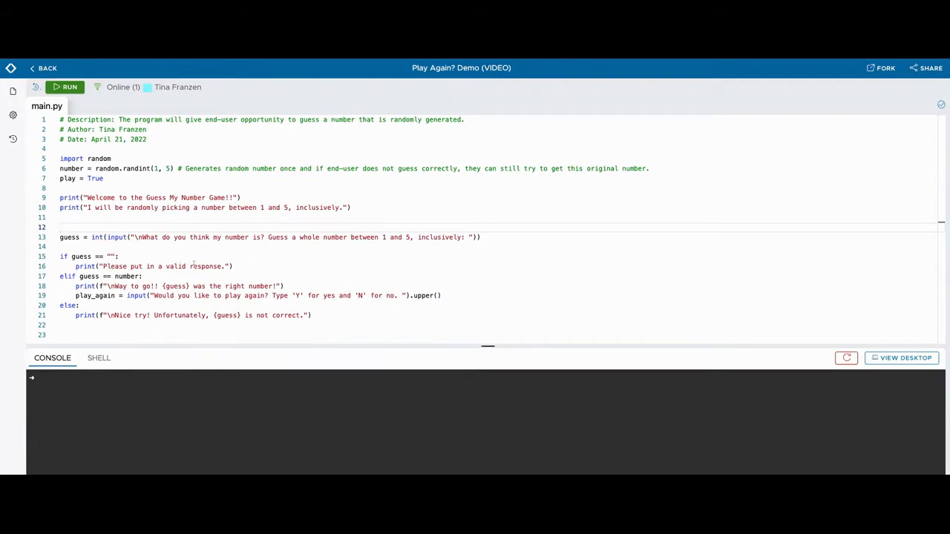
Add a 'while play' loop above the guess line and move to the end of the play-again prompt
click(61, 227)
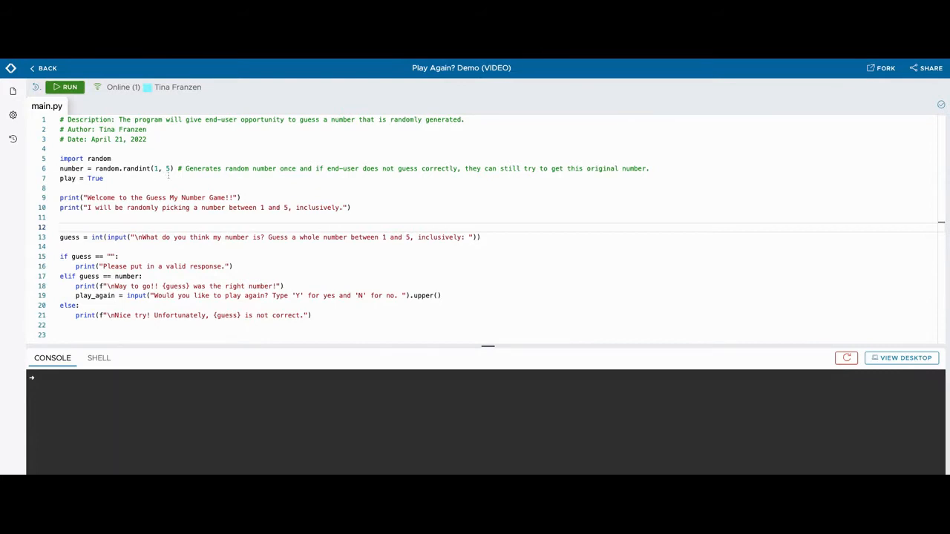
double_click(81, 178)
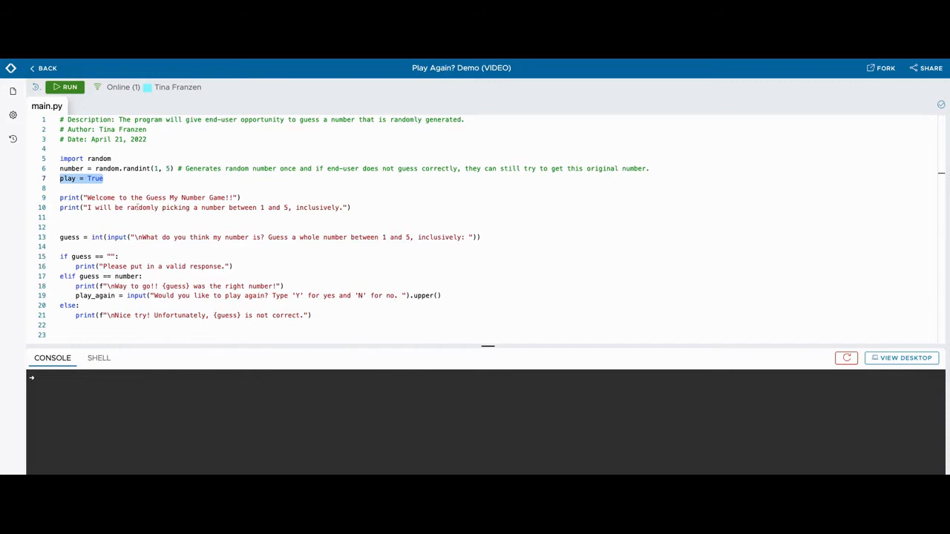
mouse_move(136, 207)
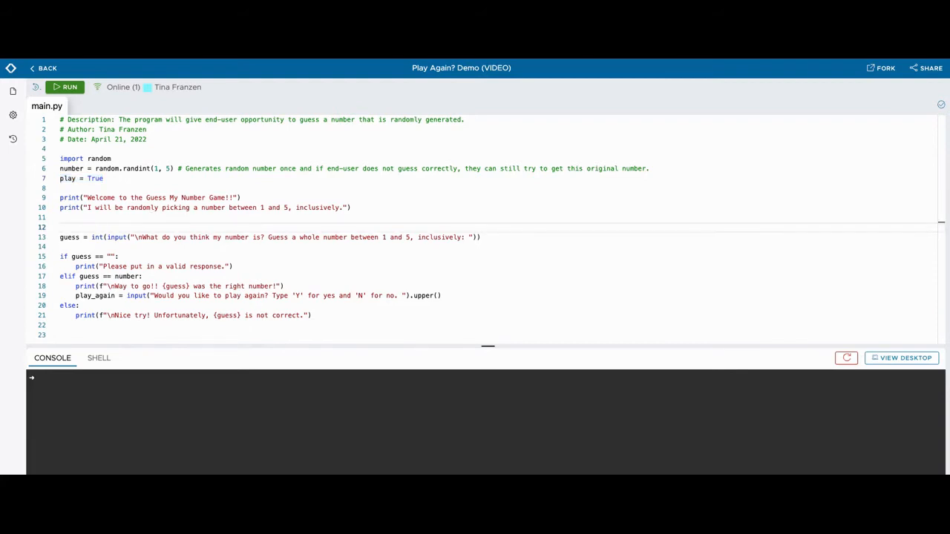
text(while play = True:)
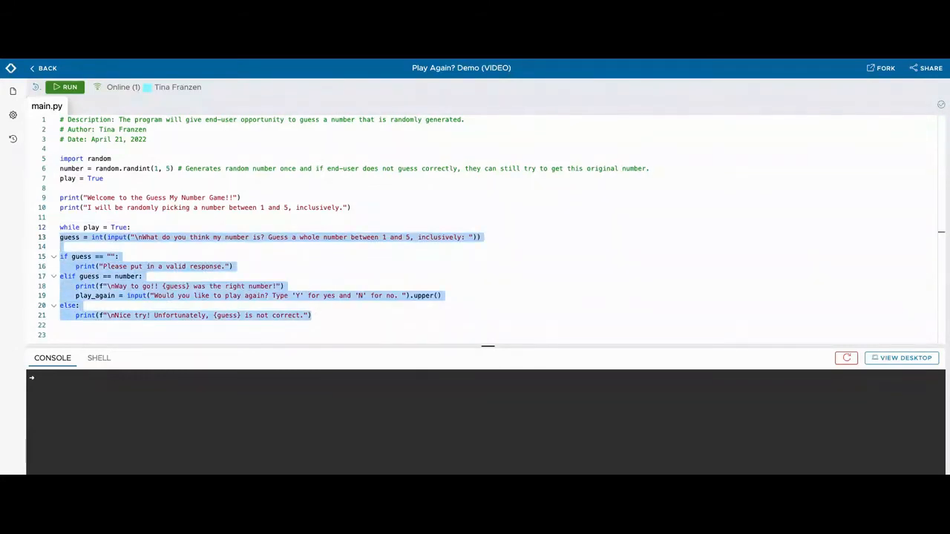
click(95, 305)
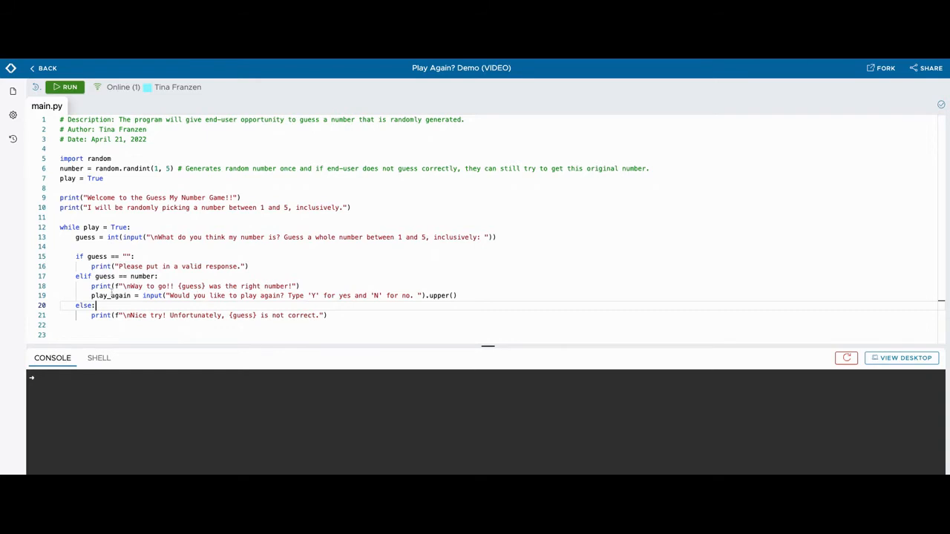
double_click(110, 295)
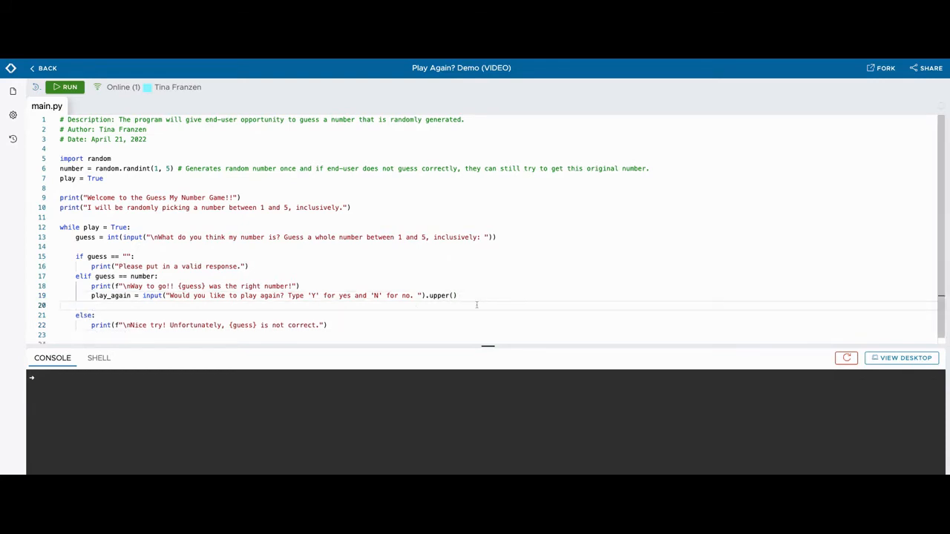
Add an if play_again == 'N': check in the correct-guess branch
text(if play)
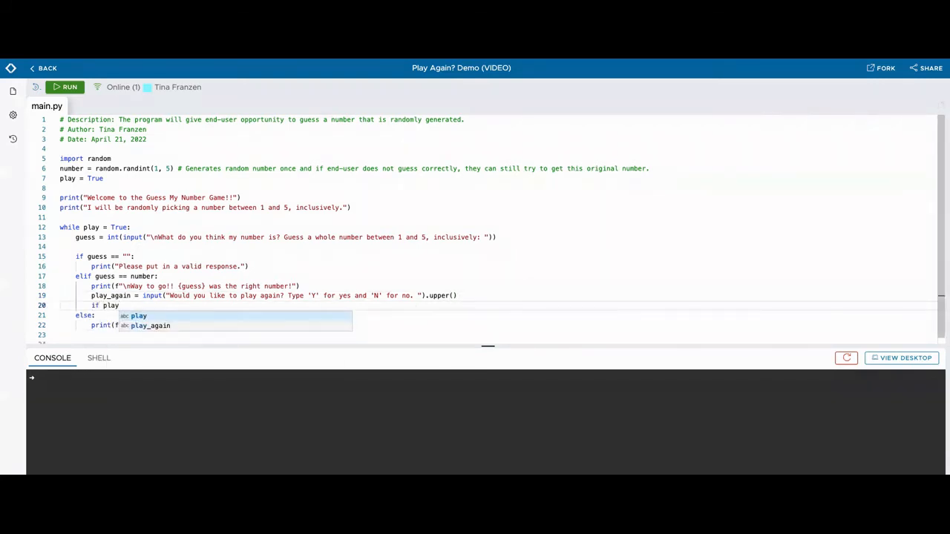
text(_again =)
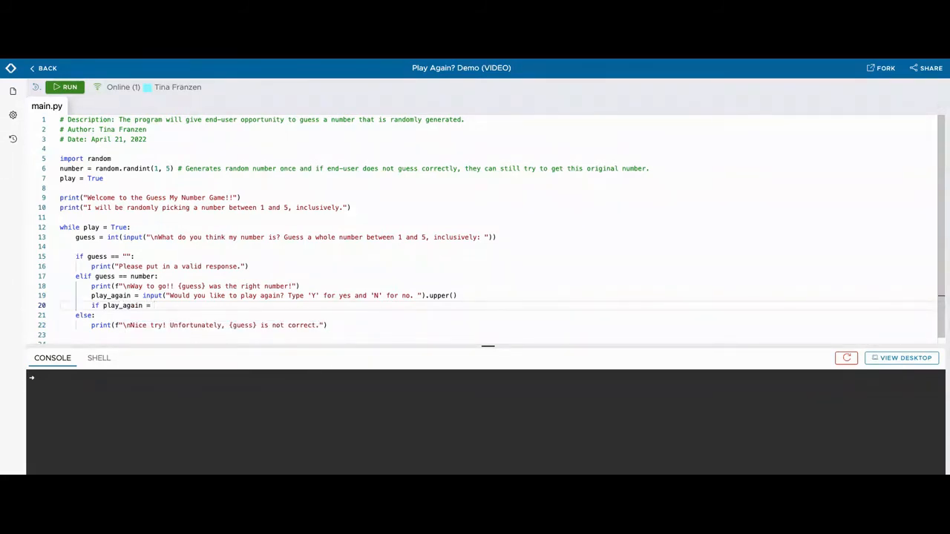
text('N)
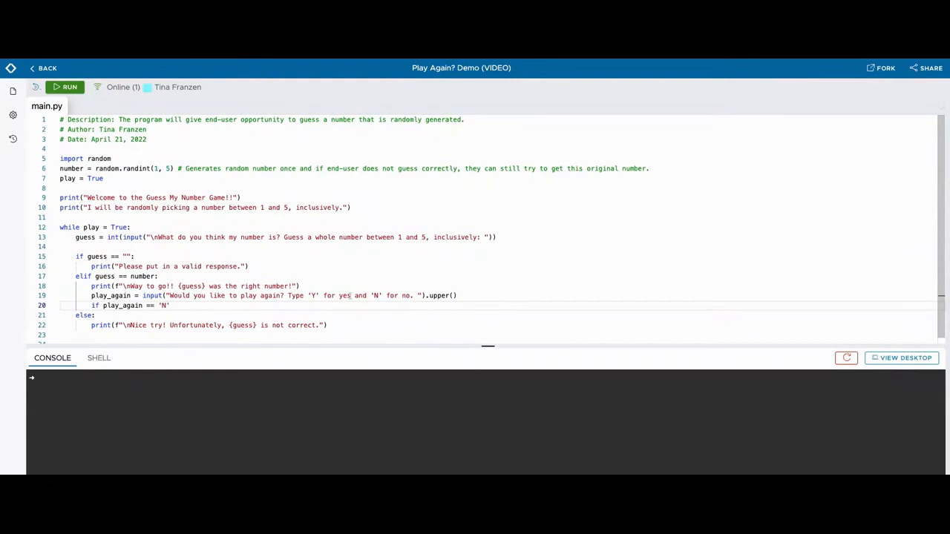
text(:)
key(enter)
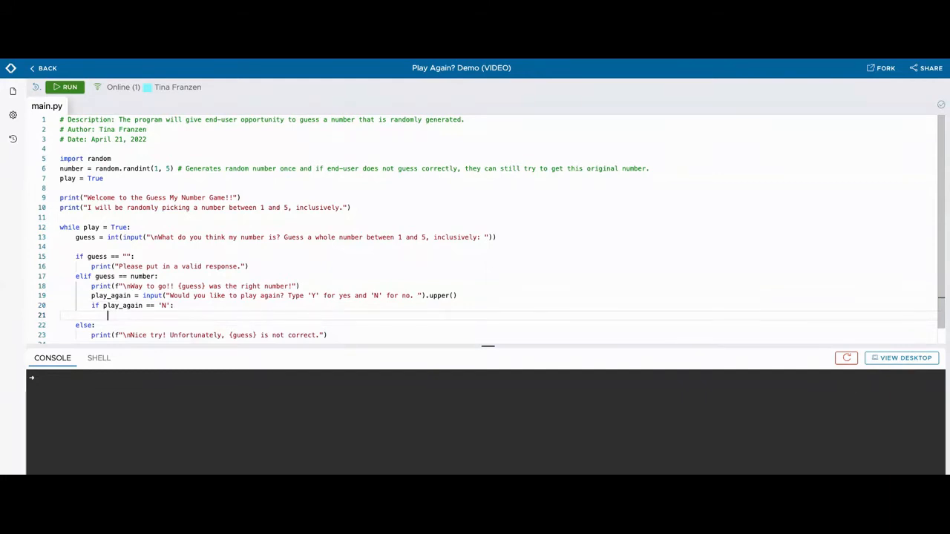
Print "Thank you for playing. Please come back another time." inside the N check
text(print())
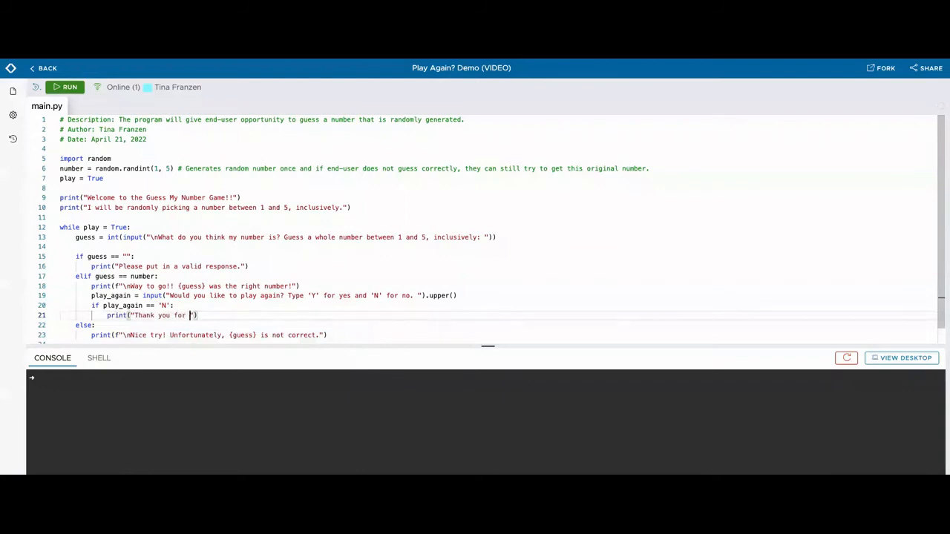
text(playing. P)
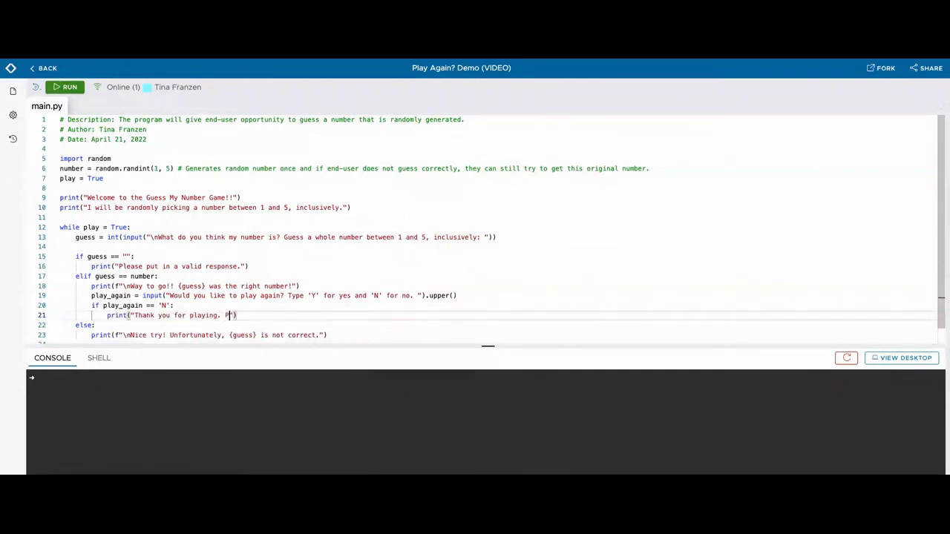
text(lease)
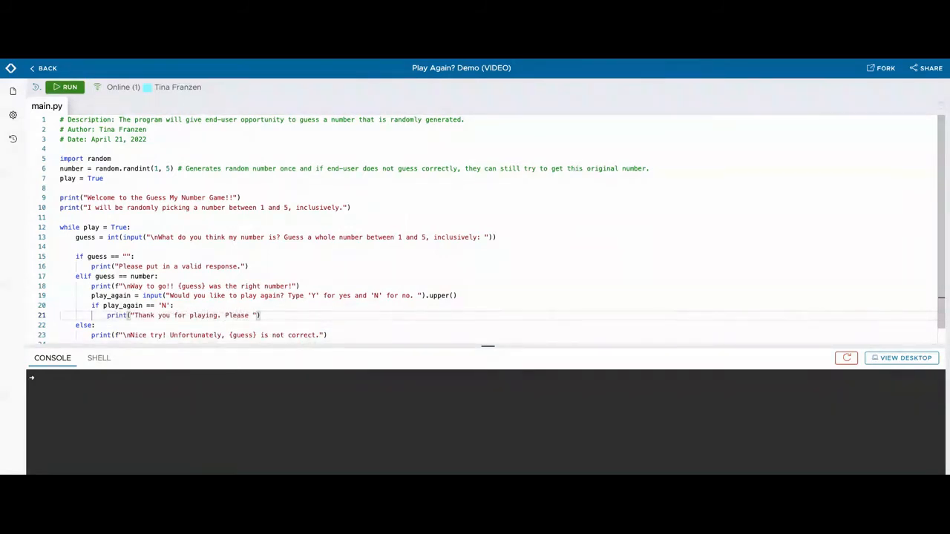
text(come back)
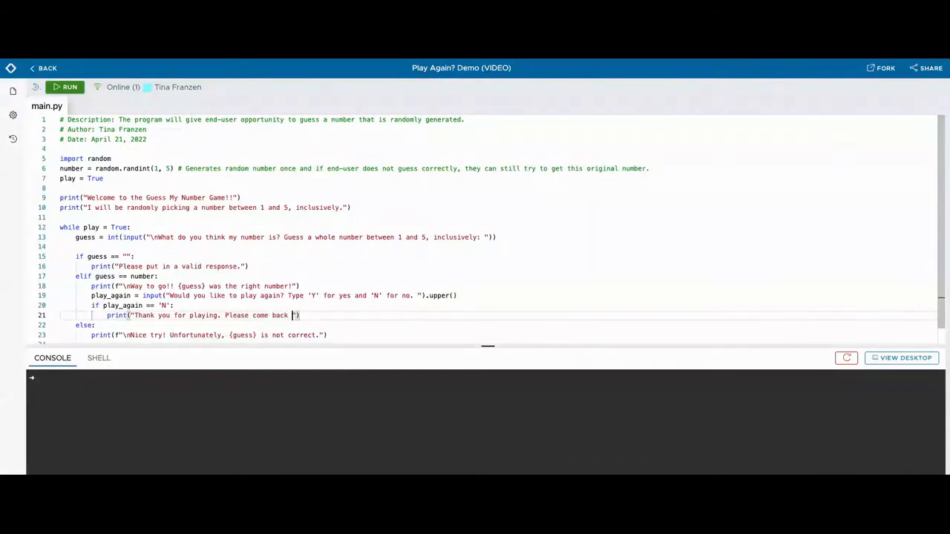
text(another ti)
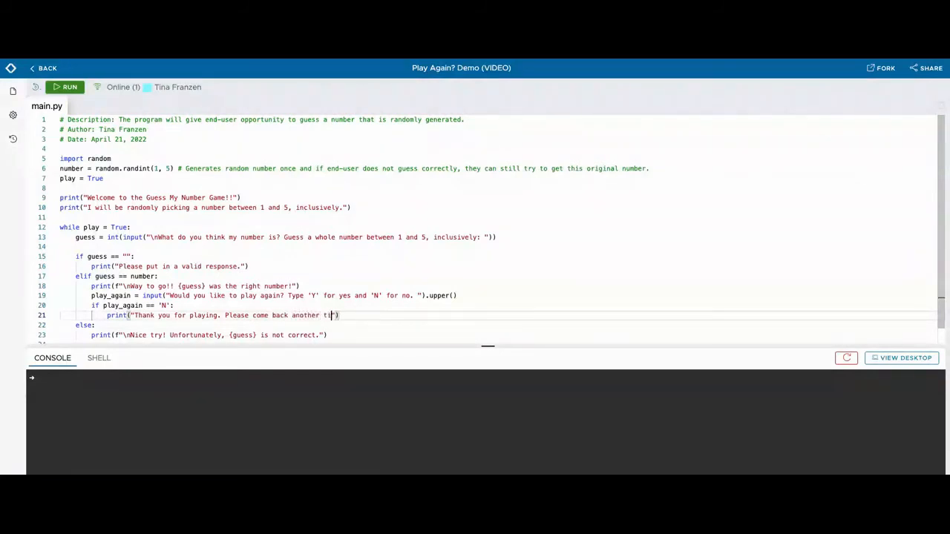
text(ime.)
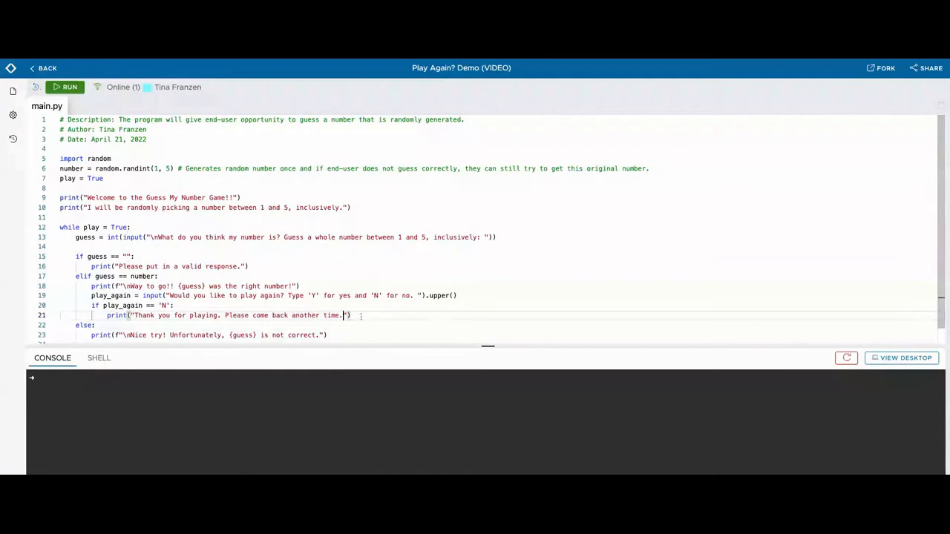
key(Enter)
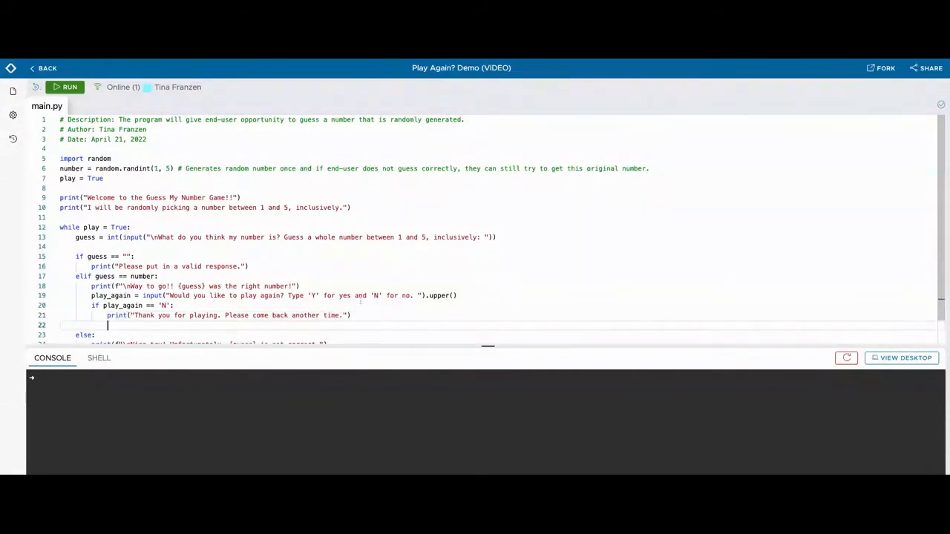
Set play = False in the N branch so the loop ends
text(p)
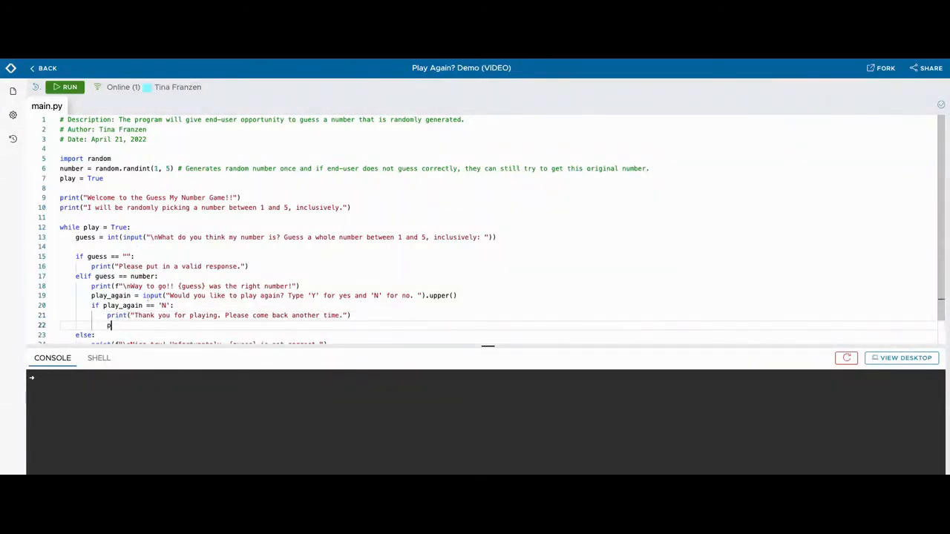
text(lay =)
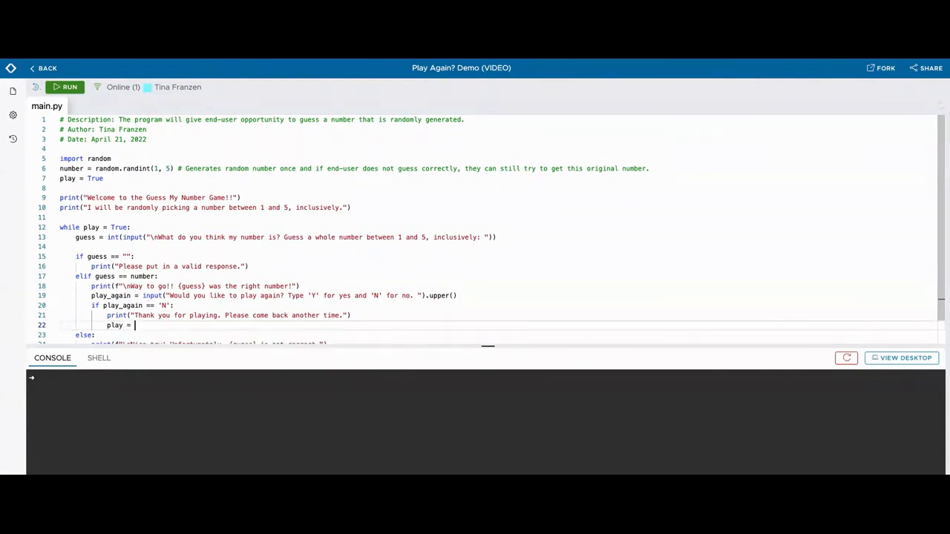
text(False)
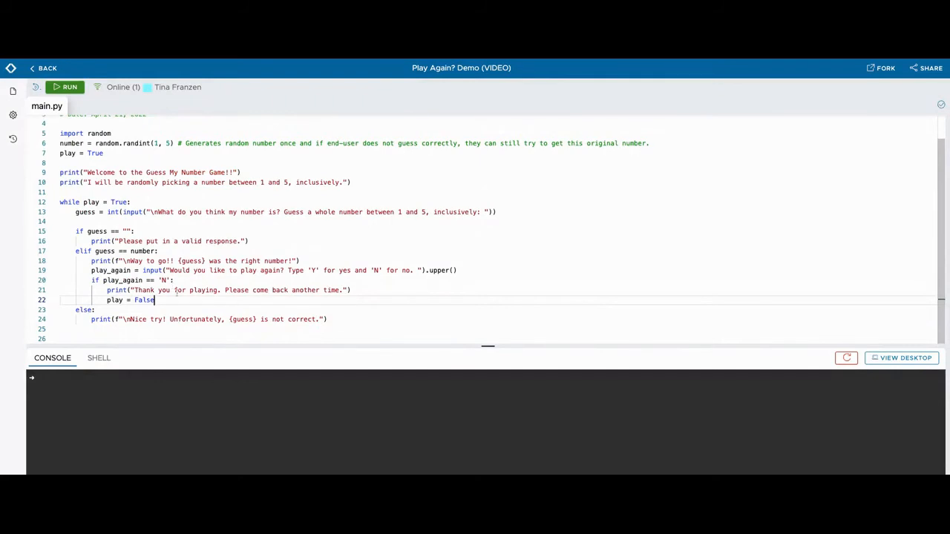
key(enter)
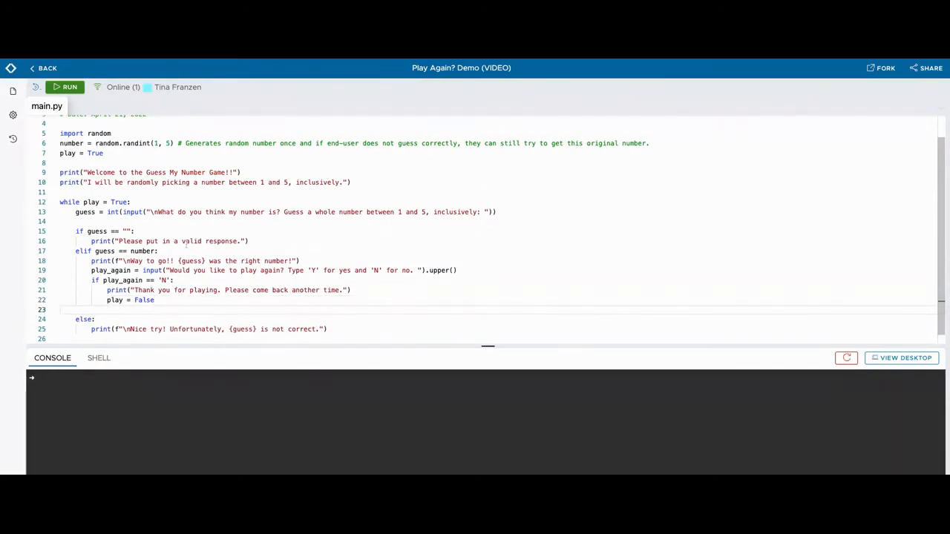
Add an elif play_again == 'Y': branch that regenerates number = random.randint(1, 5)
text(elif)
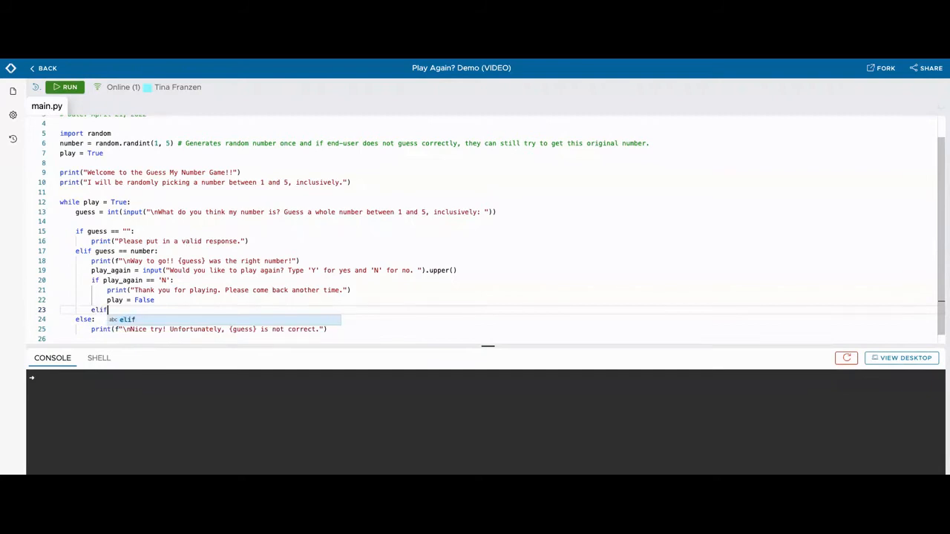
text(play_again)
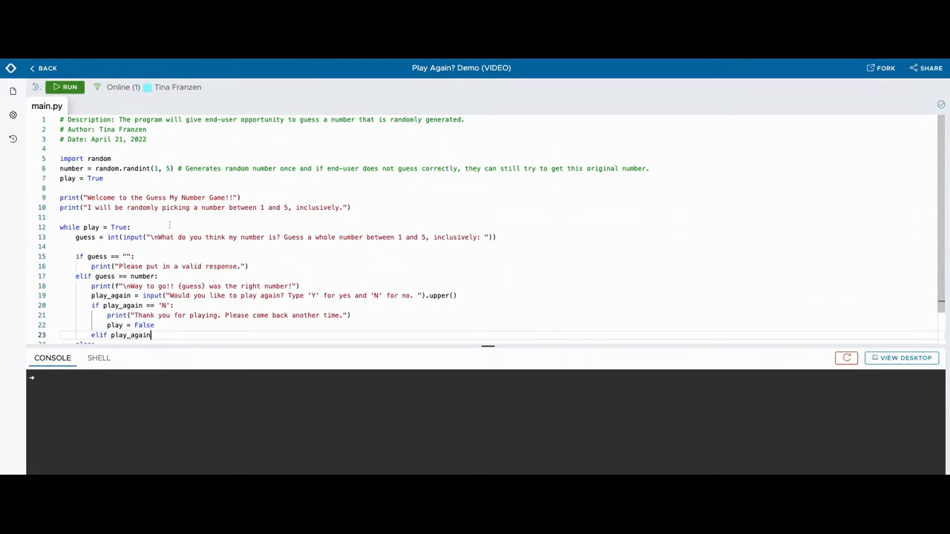
scroll(down, 3)
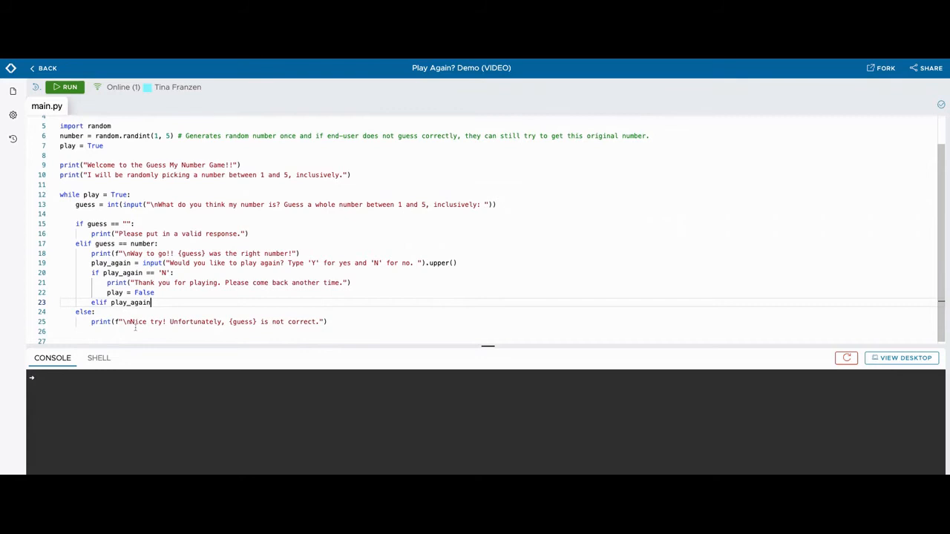
scroll(up, 3)
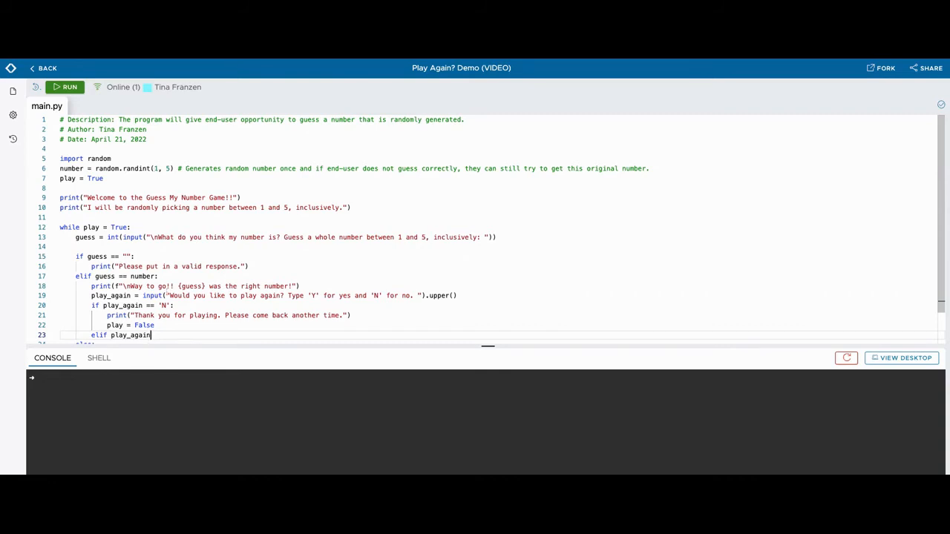
scroll(down, 3)
text( == 'Y':)
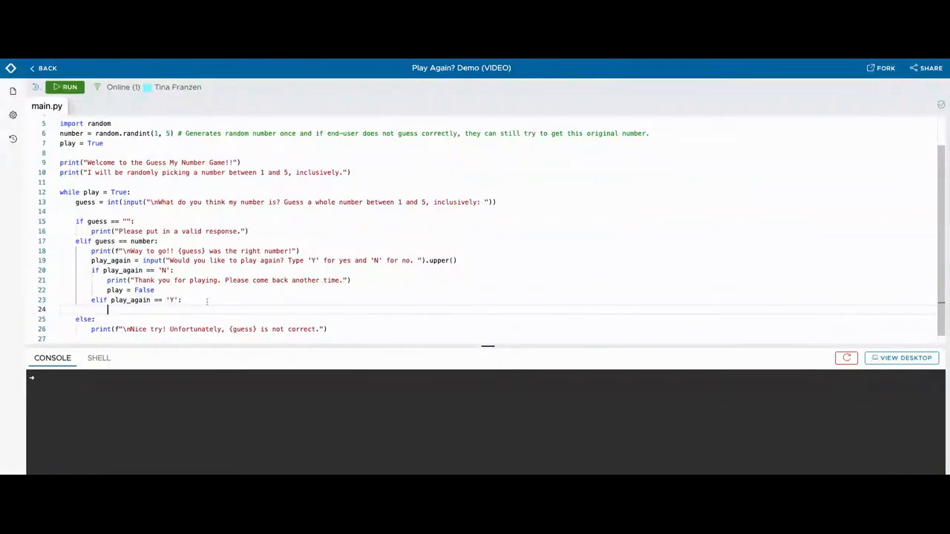
text(number = random.randint(1, 5))
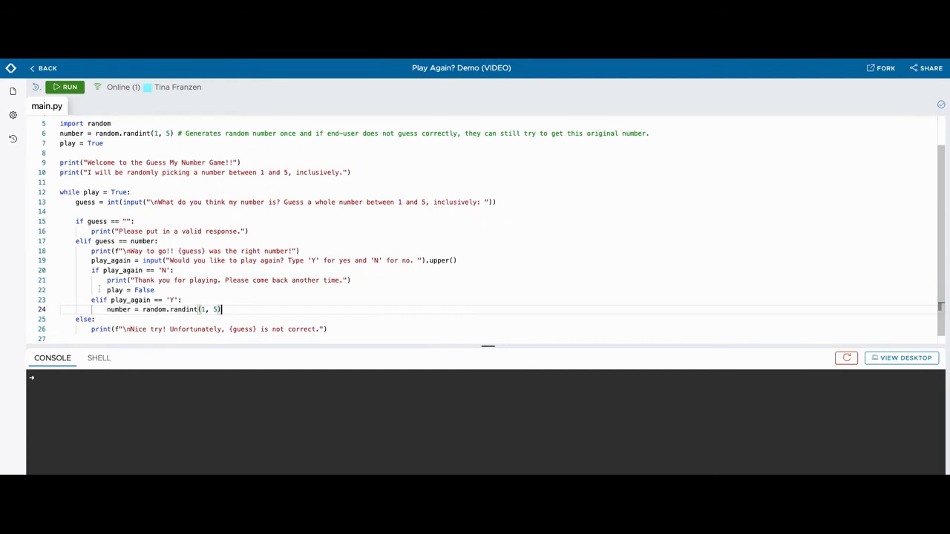
mouse_move(235, 305)
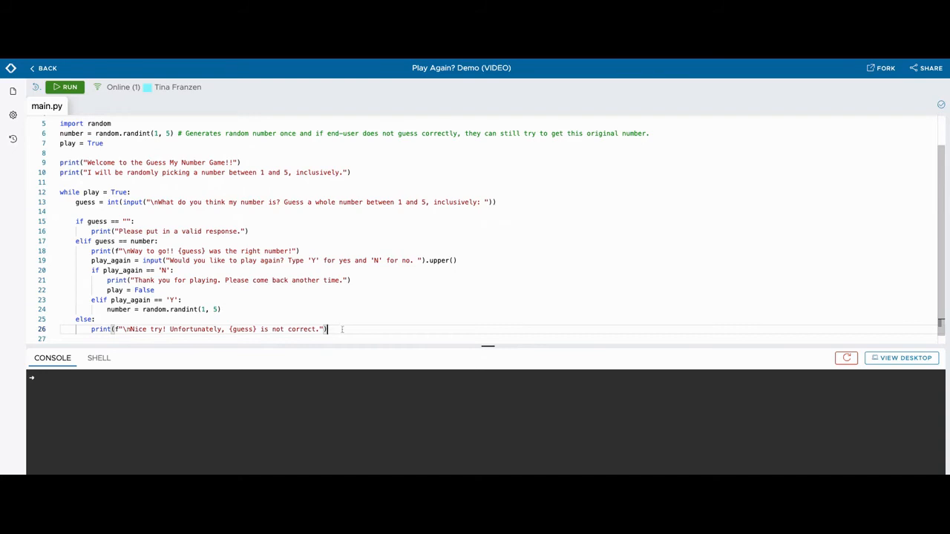
Add the N check with goodbye and play = False under else, run, and fix the while condition to ==
key(enter)
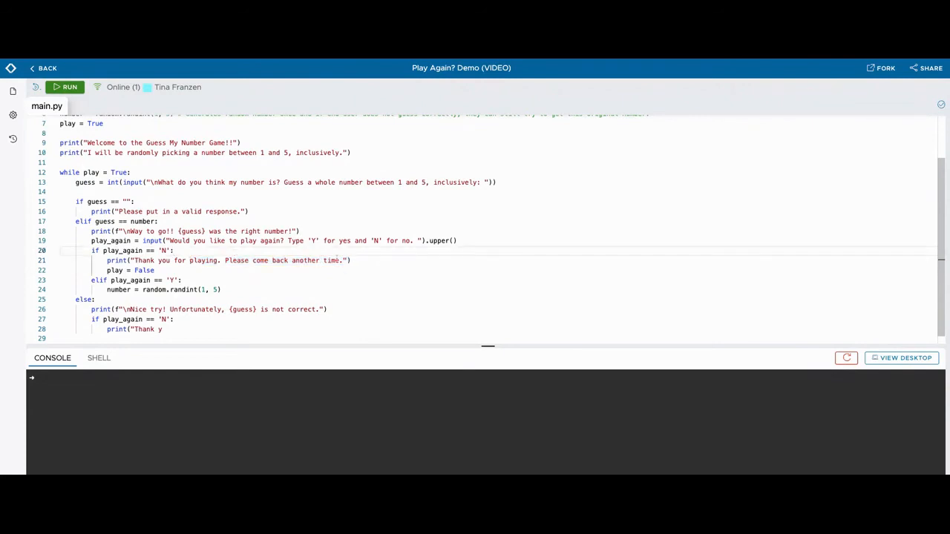
double_click(223, 261)
text(ou for playing. Please come back another time."))
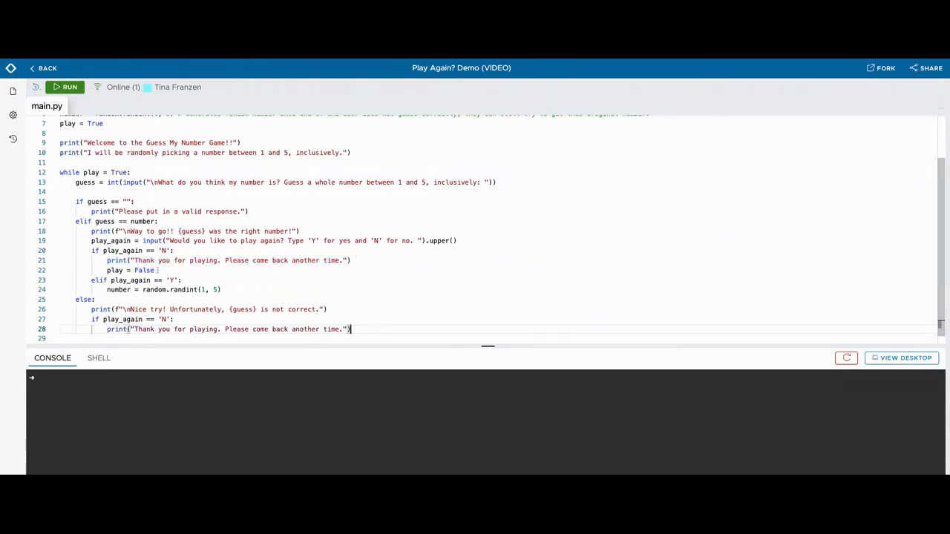
double_click(132, 269)
text(play = False)
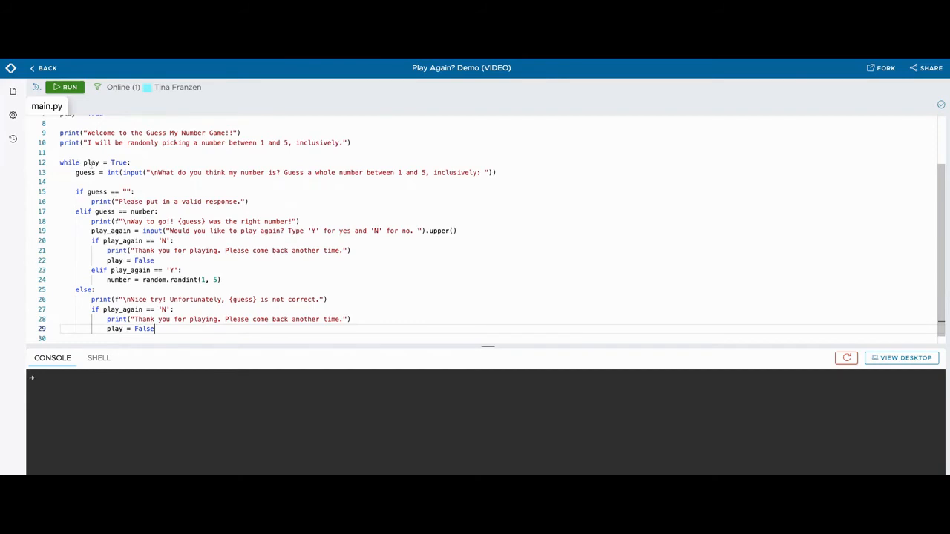
click(65, 87)
text(=)
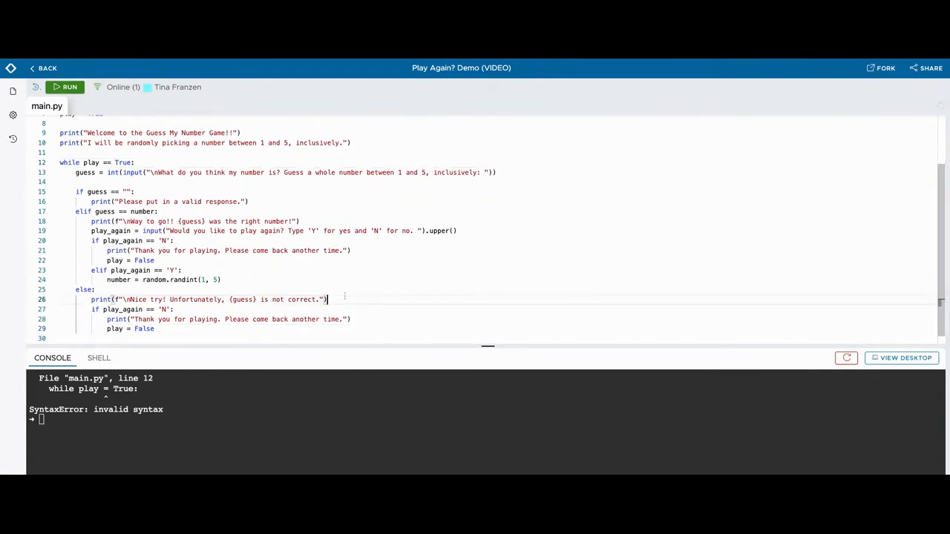
Run the game and enter 1, y, 1 and 4 to check replay and wrong-guess re-prompting
click(64, 87)
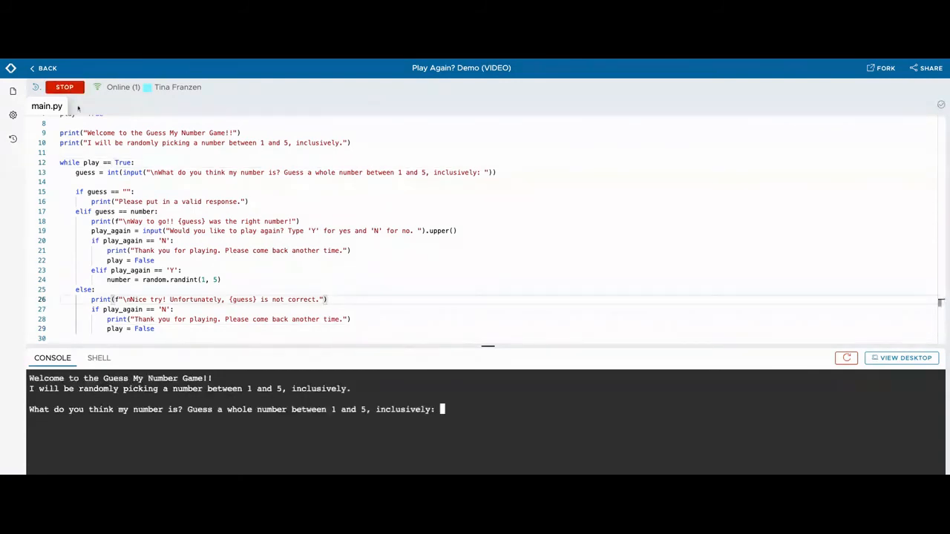
mouse_move(450, 422)
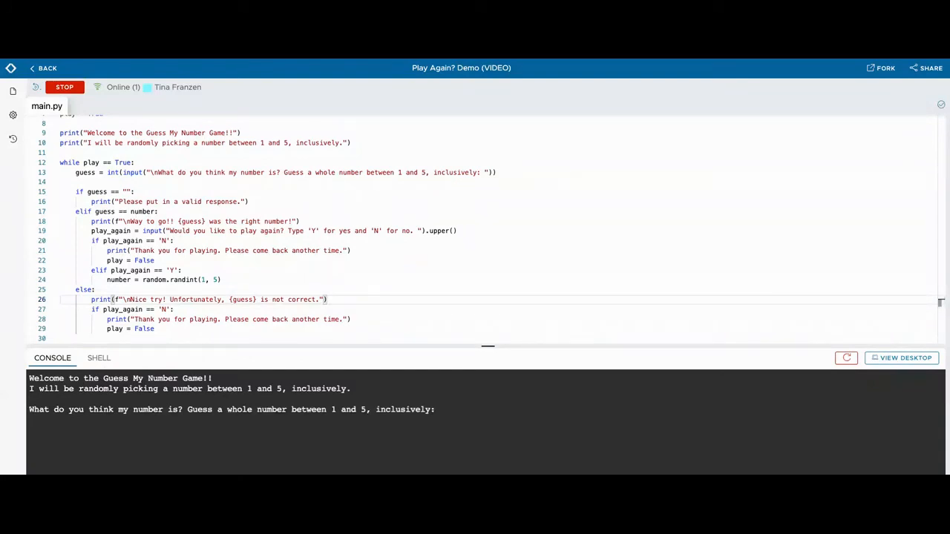
text(1)
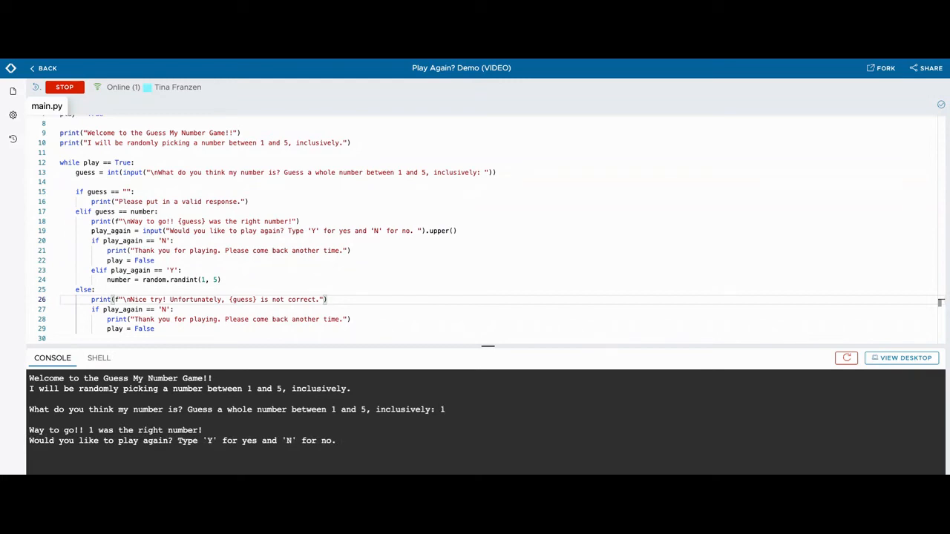
text(y)
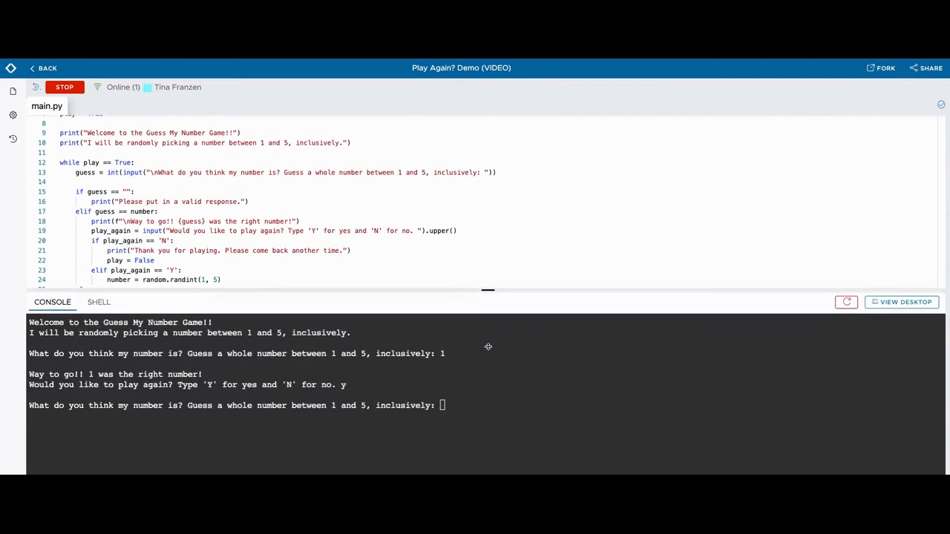
scroll(down, 3)
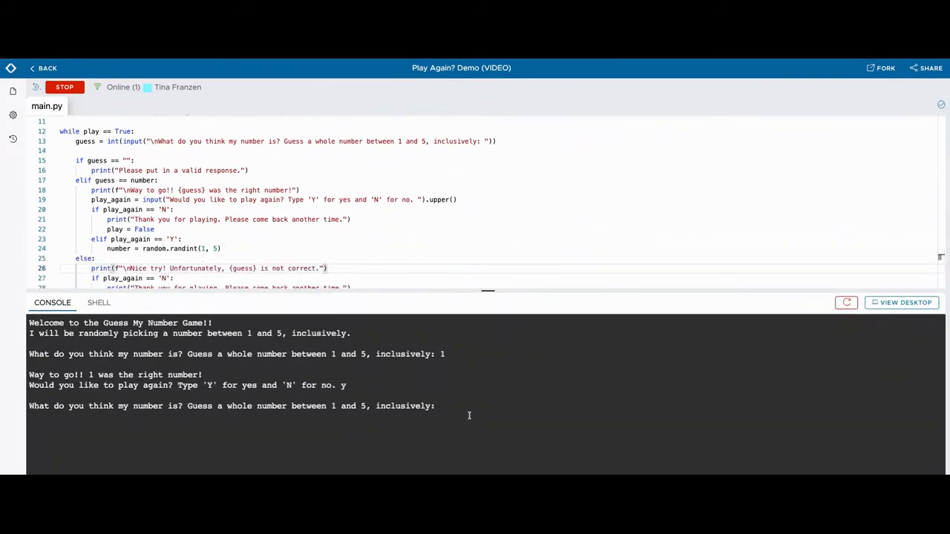
text(1)
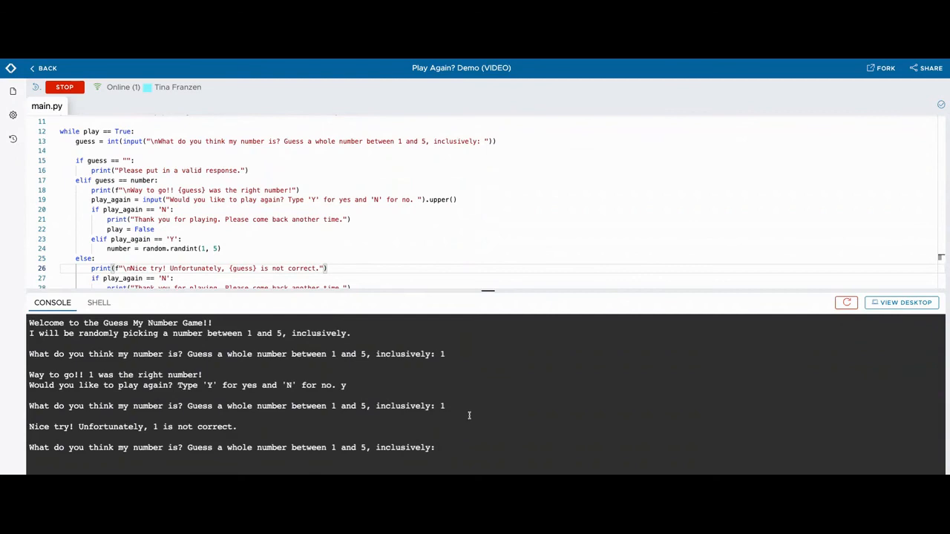
mouse_move(207, 427)
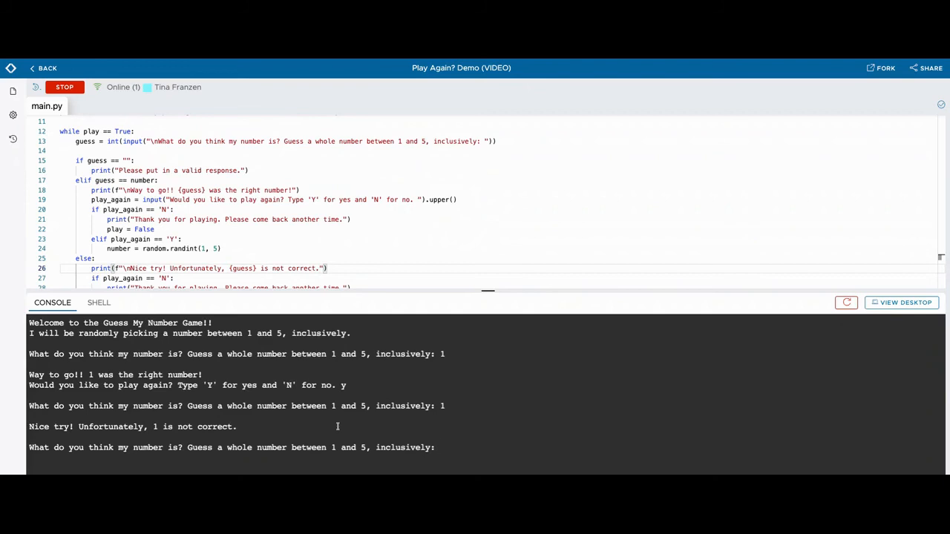
text(4)
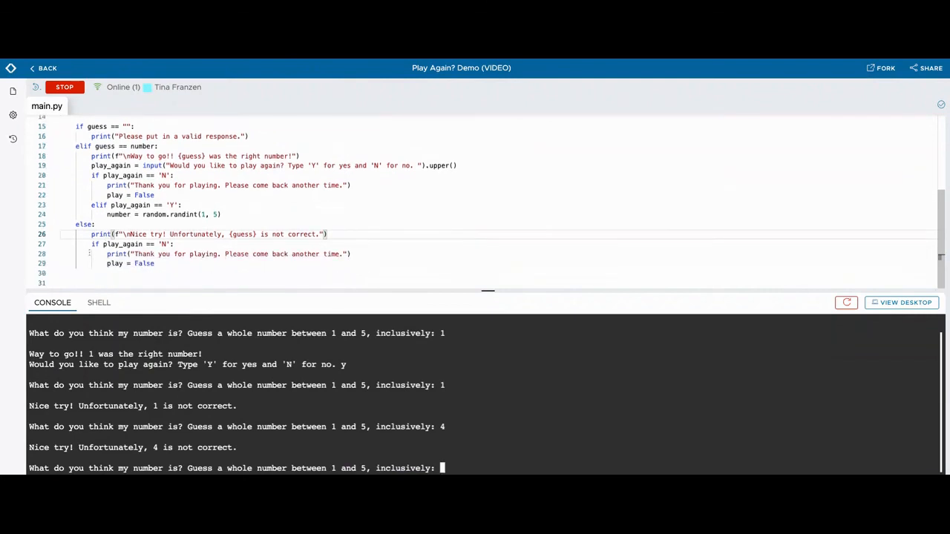
Add the play-again input prompt under the else print and stop the running game
scroll(up, 3)
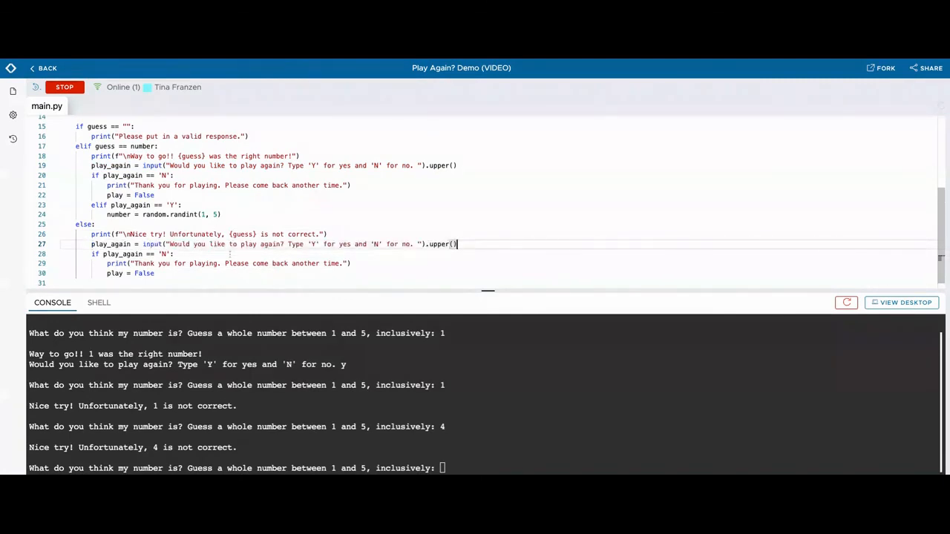
click(64, 87)
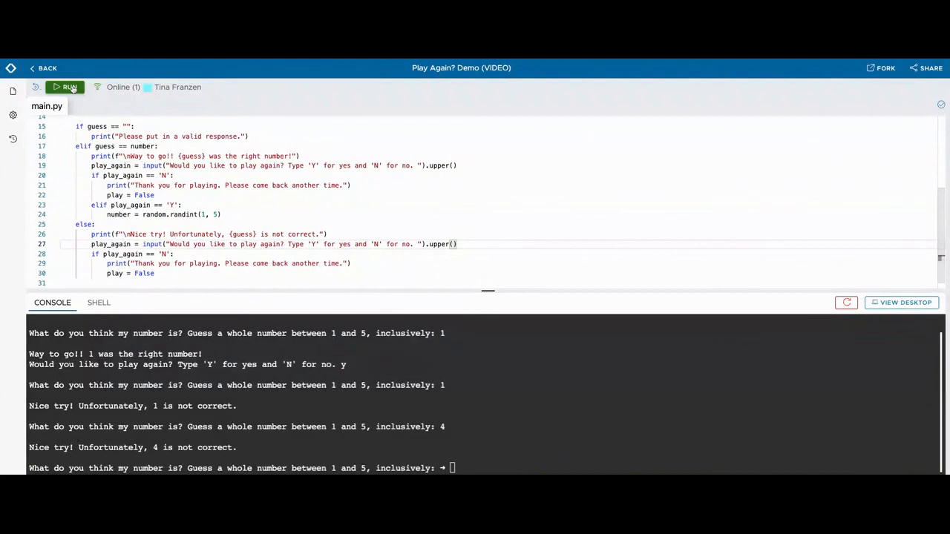
Run the game with guesses 5, y, 2 and finish with n to see the goodbye message
click(65, 87)
text(2)
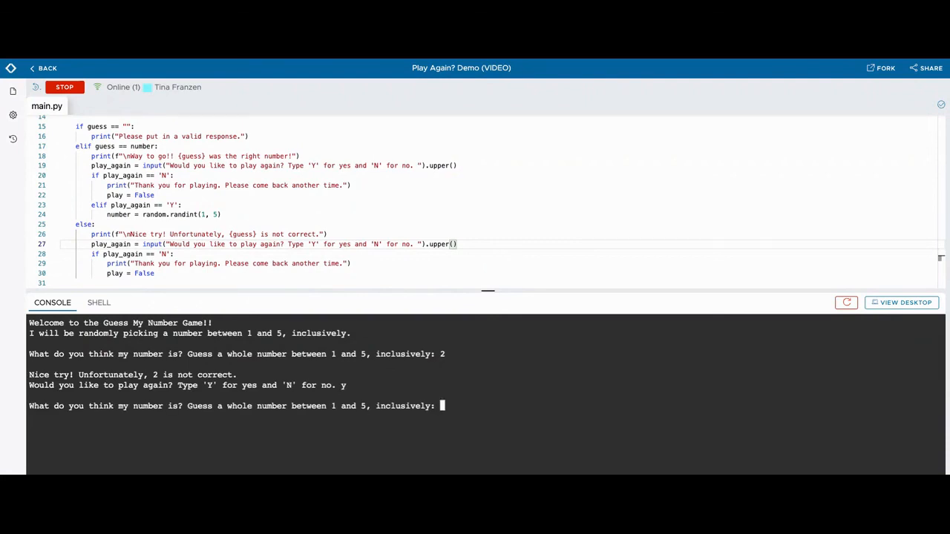
text(5)
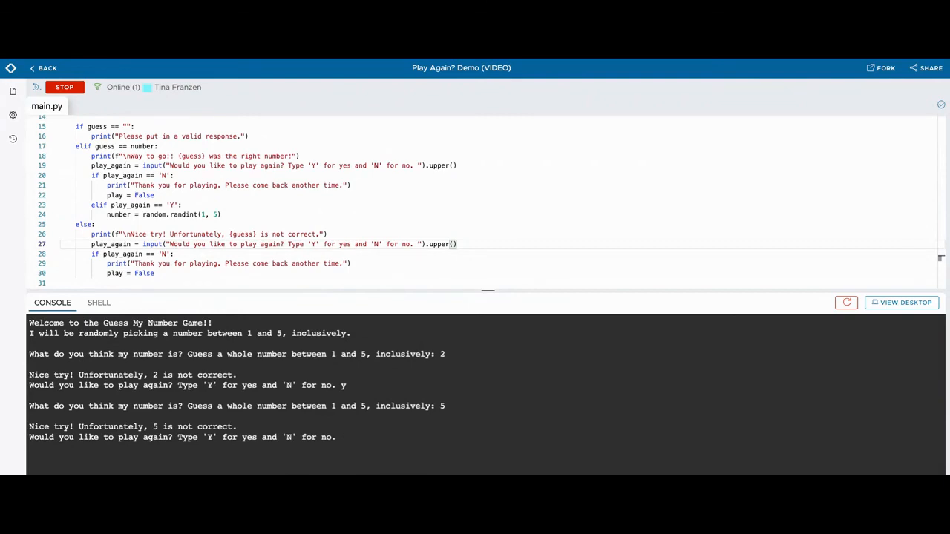
text(y)
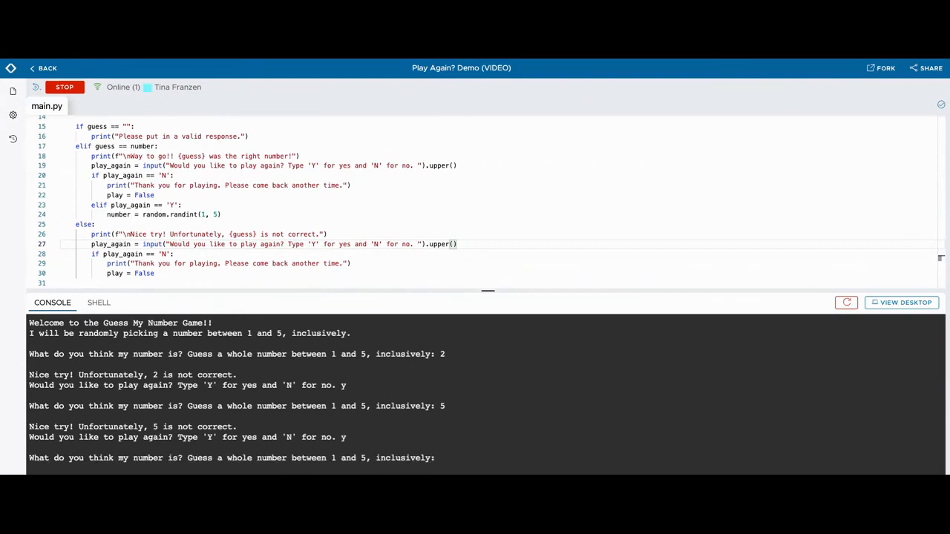
text(2)
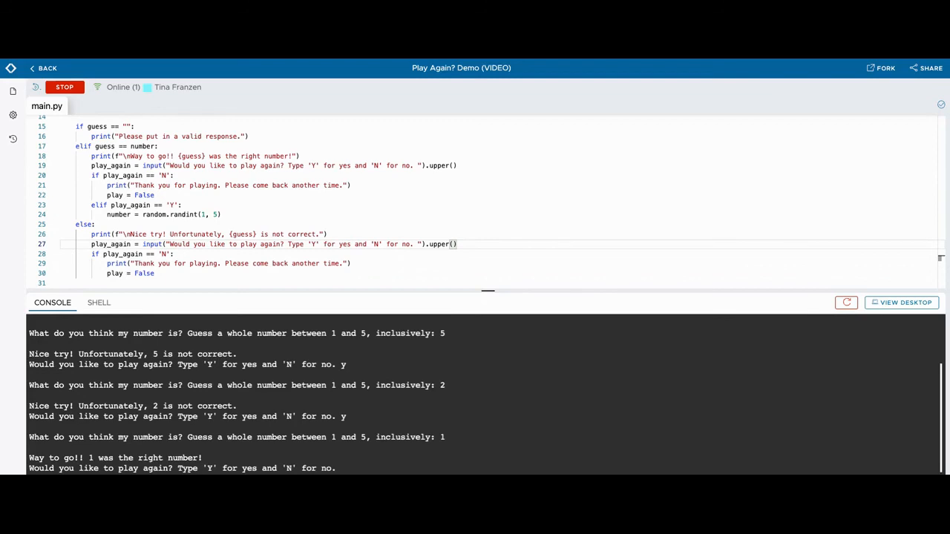
text(n)
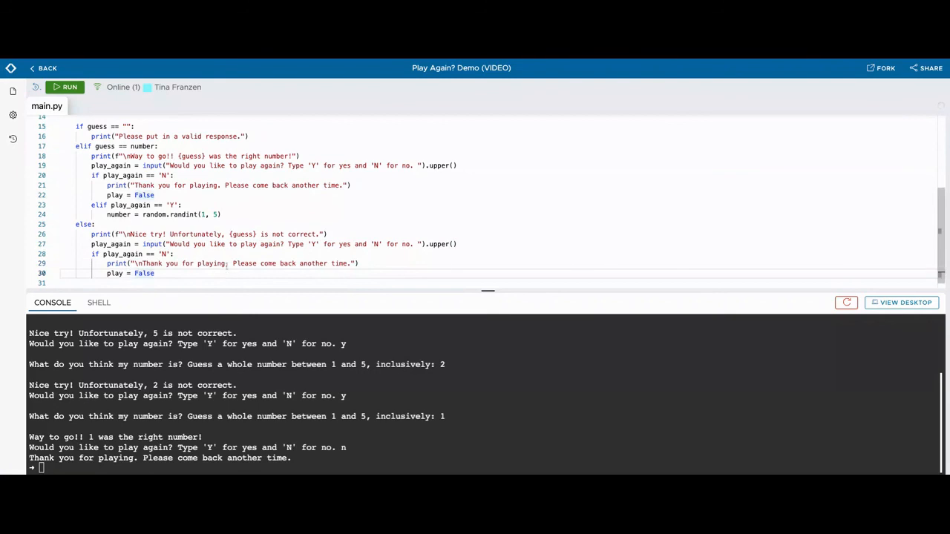
scroll(up, 3)
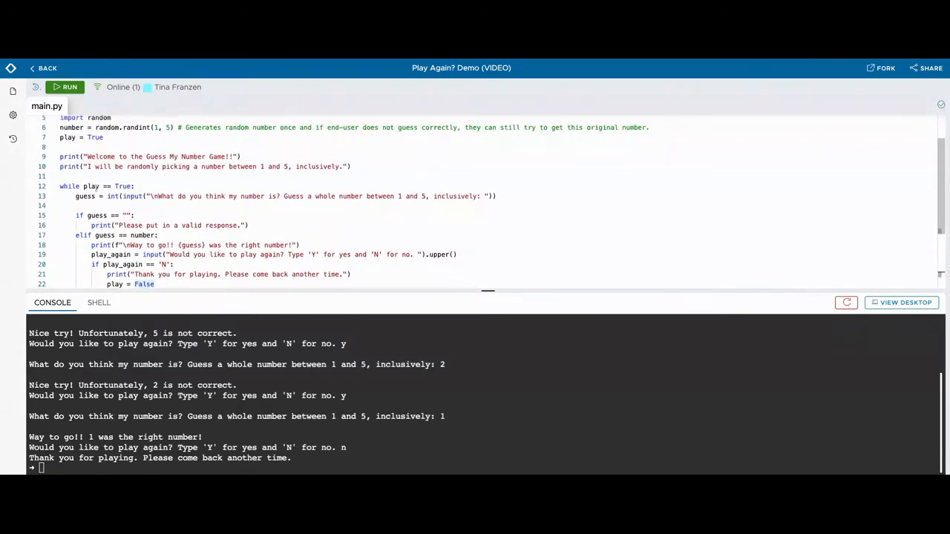
scroll(down, 3)
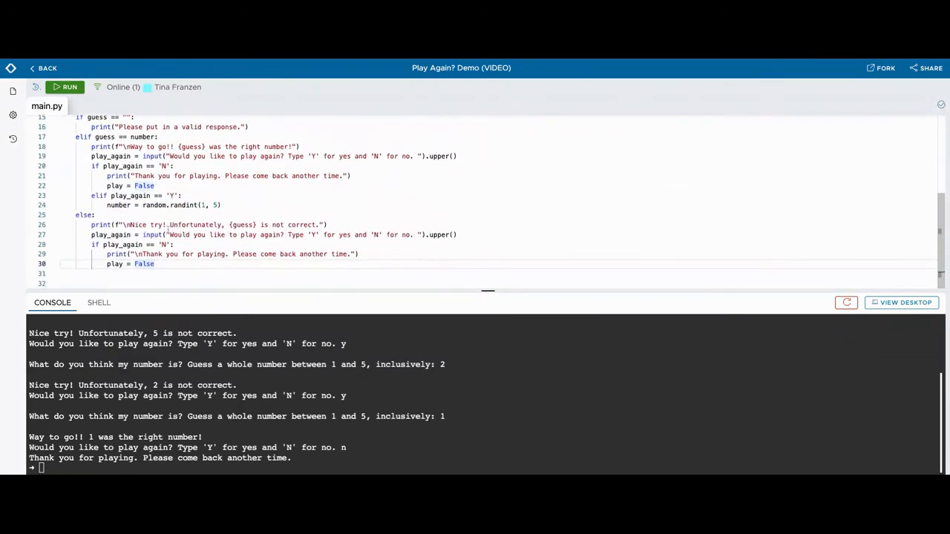